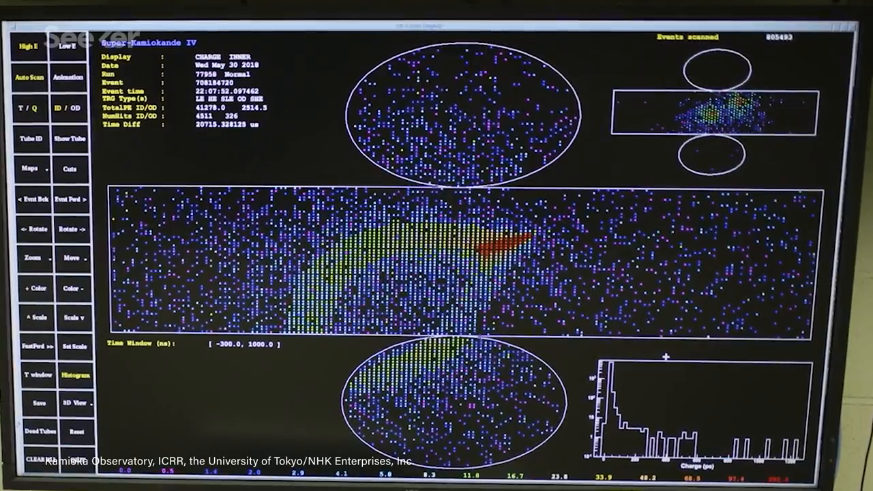
Auto Scan to event 708189933, an outer-detector trigger with sparse inner-detector hits.
{"action": "left_click", "coordinate": [71, 199]}
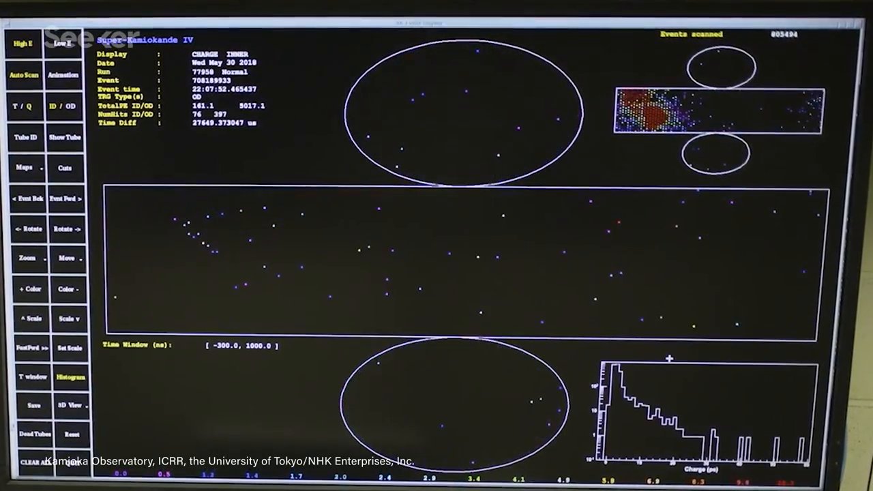